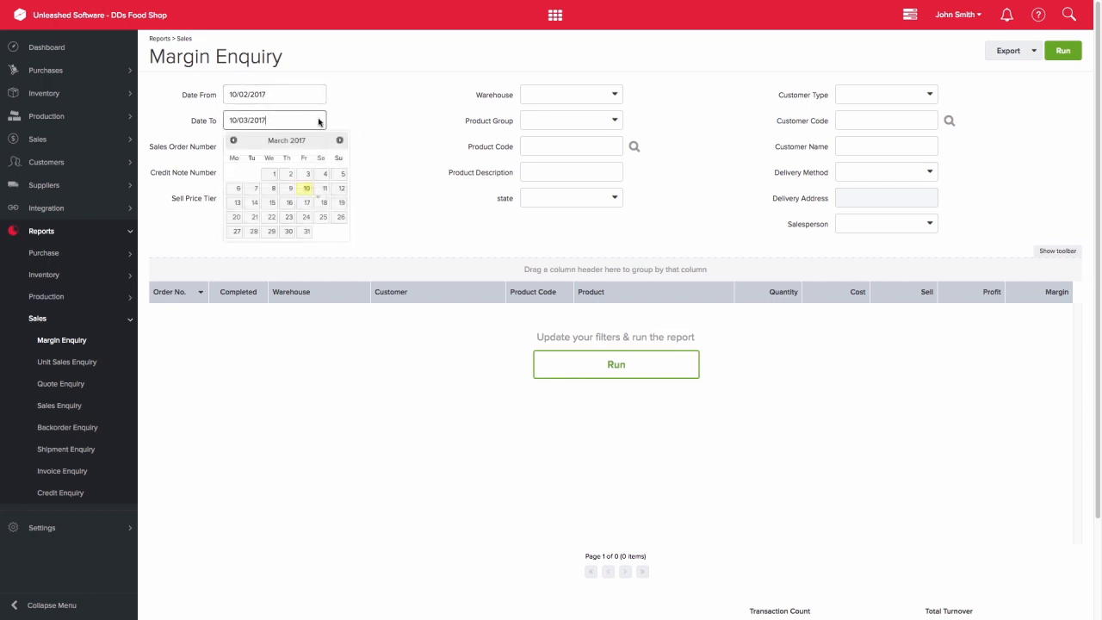
# Step: Set Date To to 10/03/2017 and filter to salesperson Awesome Sauce
pyautogui.click(365, 117)
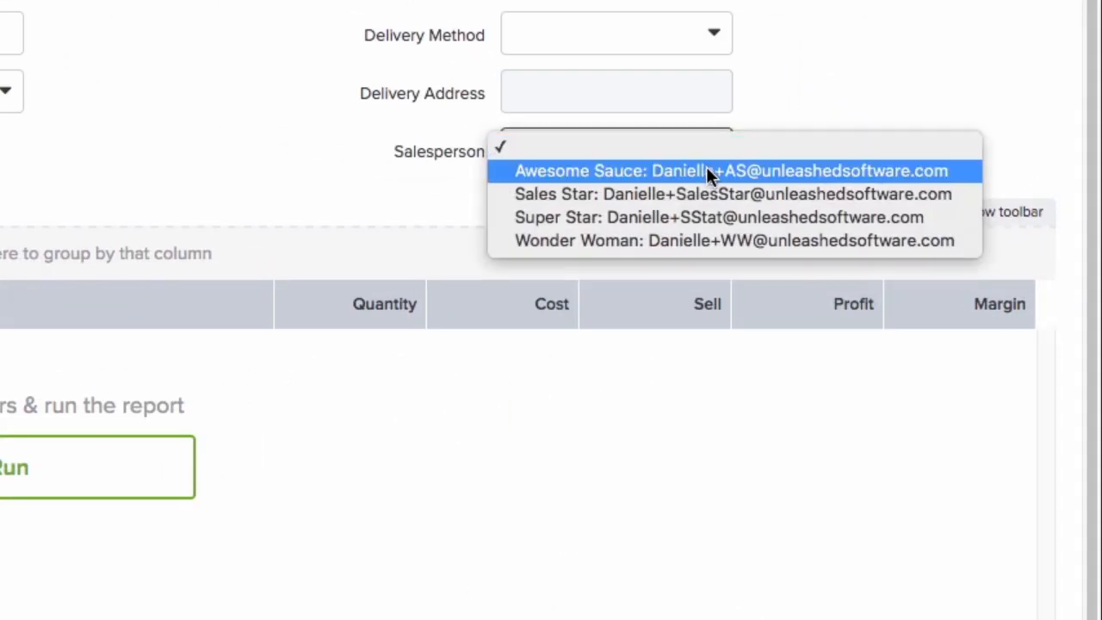
pyautogui.click(730, 171)
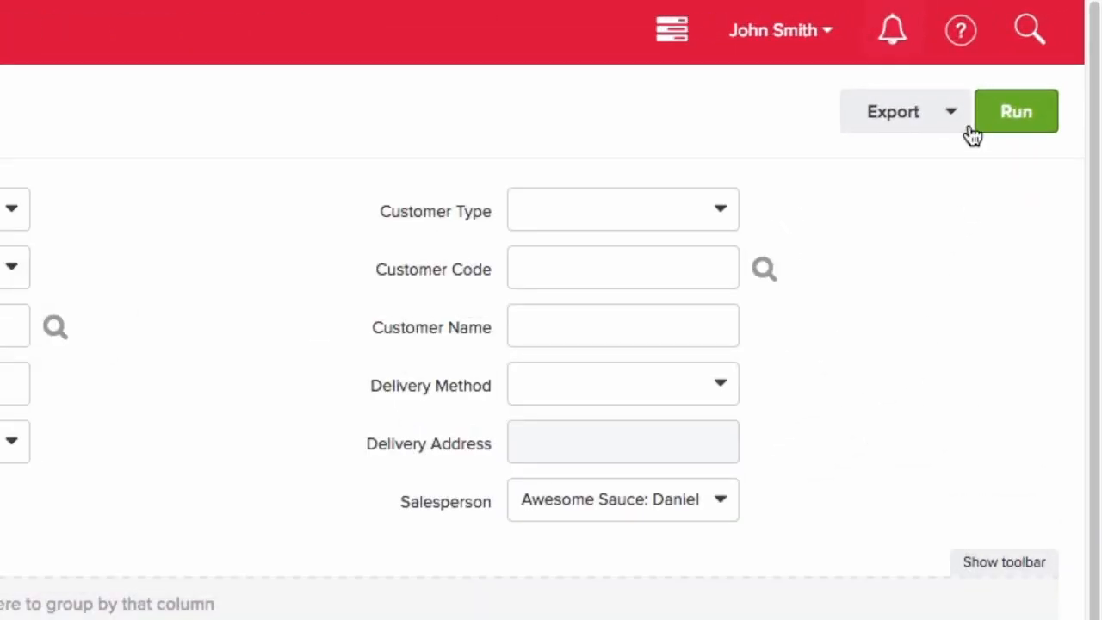
# Step: Export the filtered Margin Enquiry report as an XLS file
pyautogui.click(950, 110)
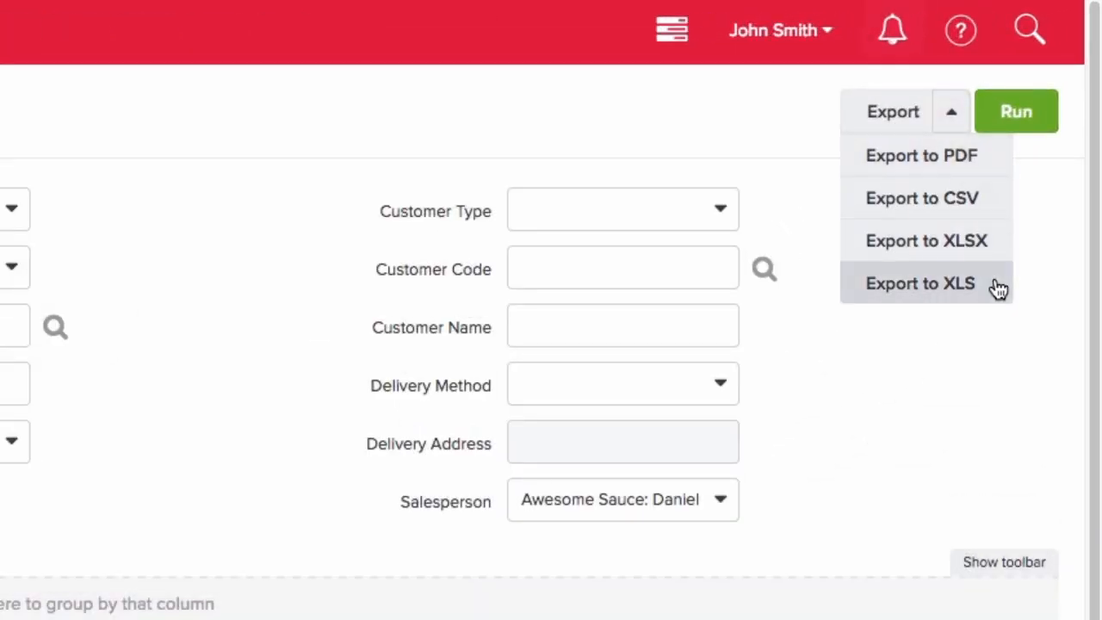
pyautogui.click(920, 282)
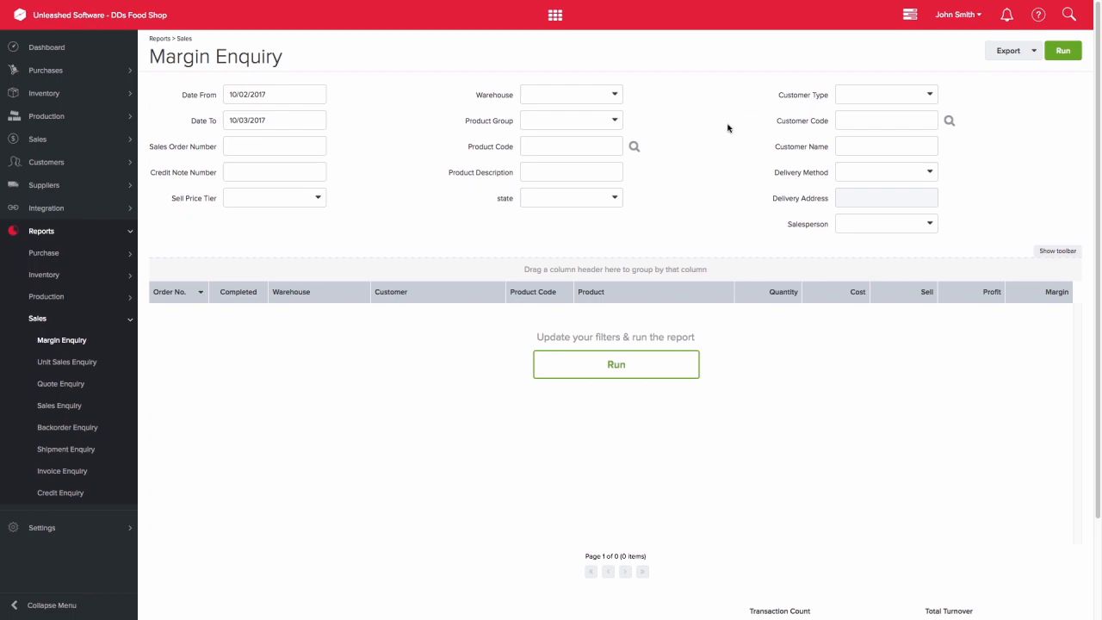
pyautogui.moveTo(1062, 50)
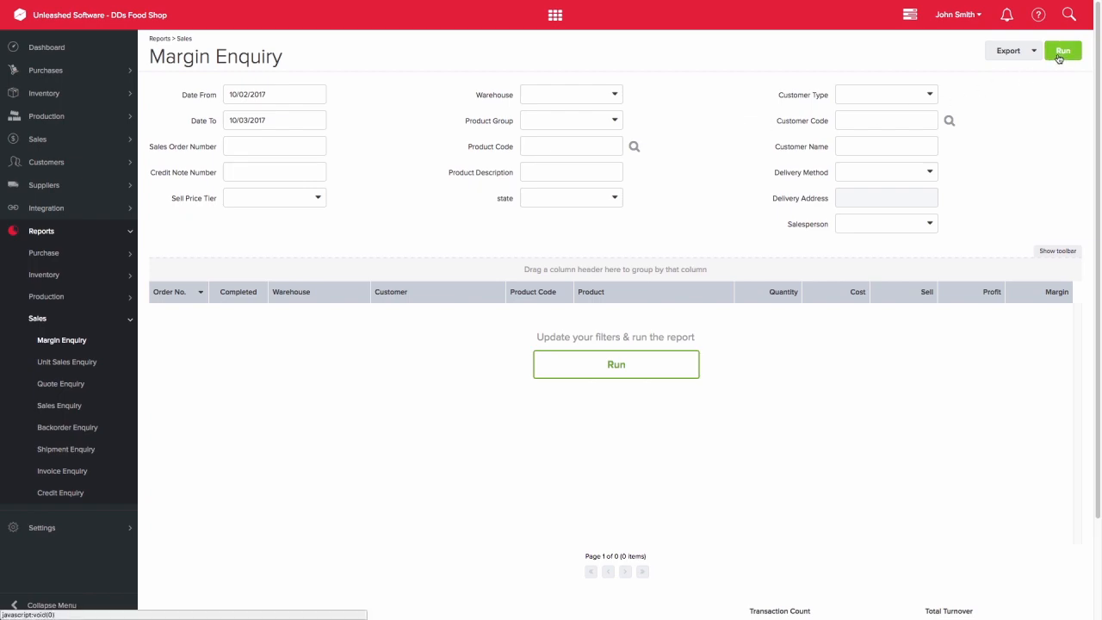
# Step: Run the report and group the grid by Sales Person with counts and subtotals
pyautogui.click(1062, 50)
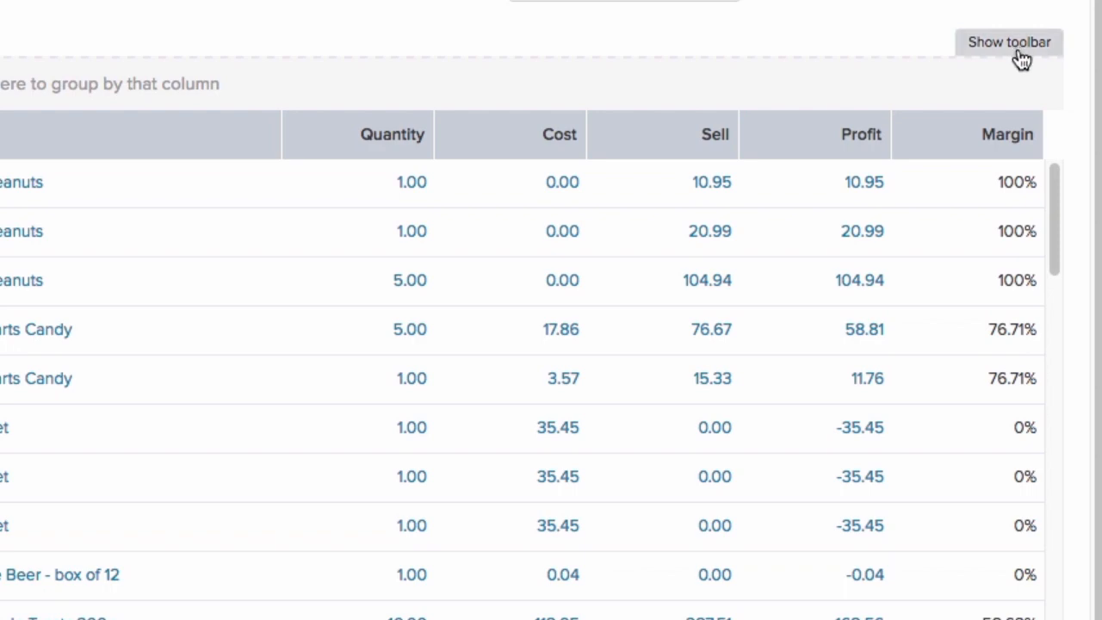
pyautogui.click(1008, 41)
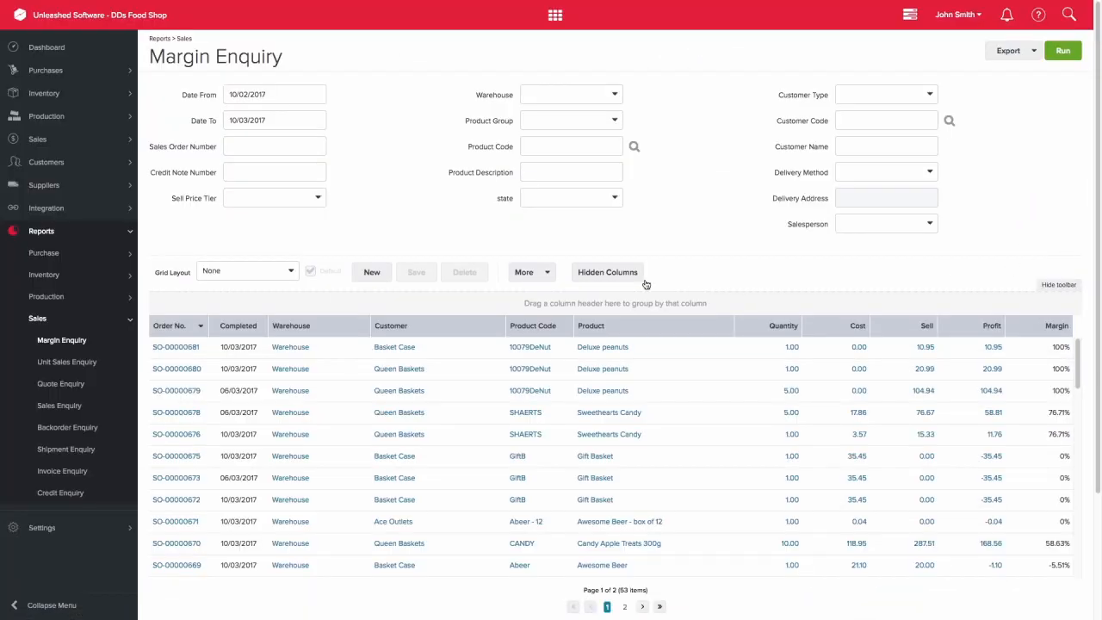
pyautogui.click(606, 272)
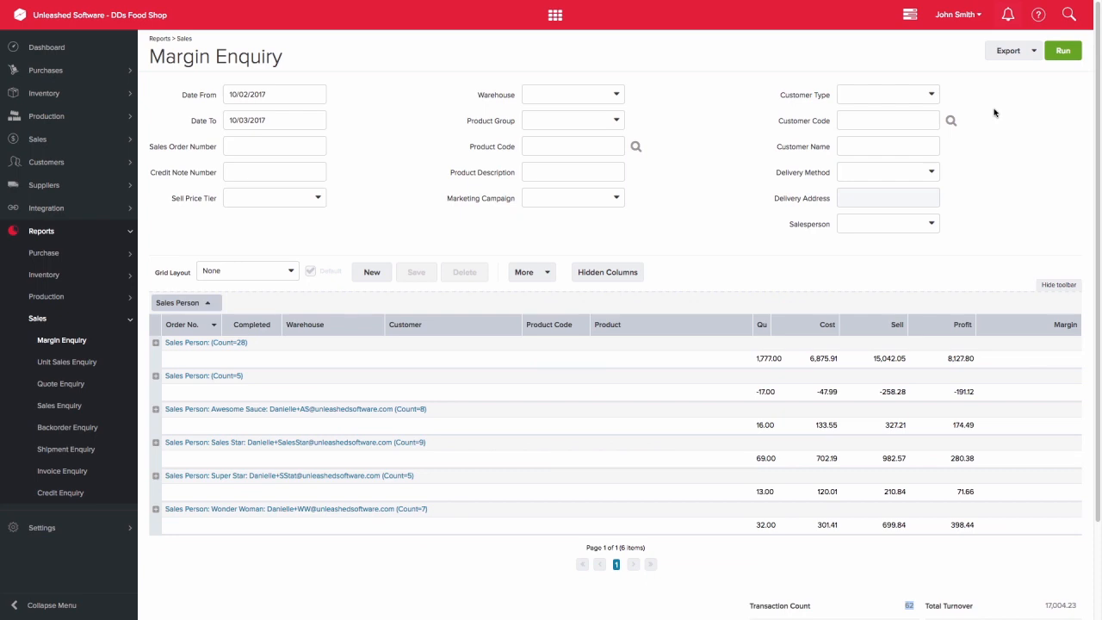
pyautogui.click(1007, 50)
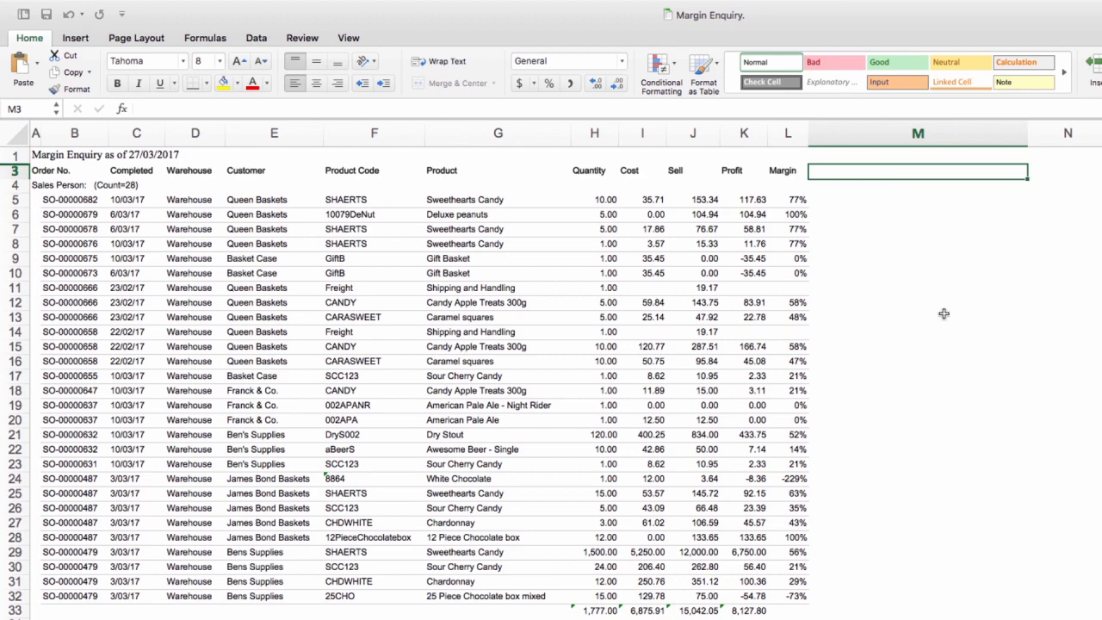
pyautogui.scroll(-3)
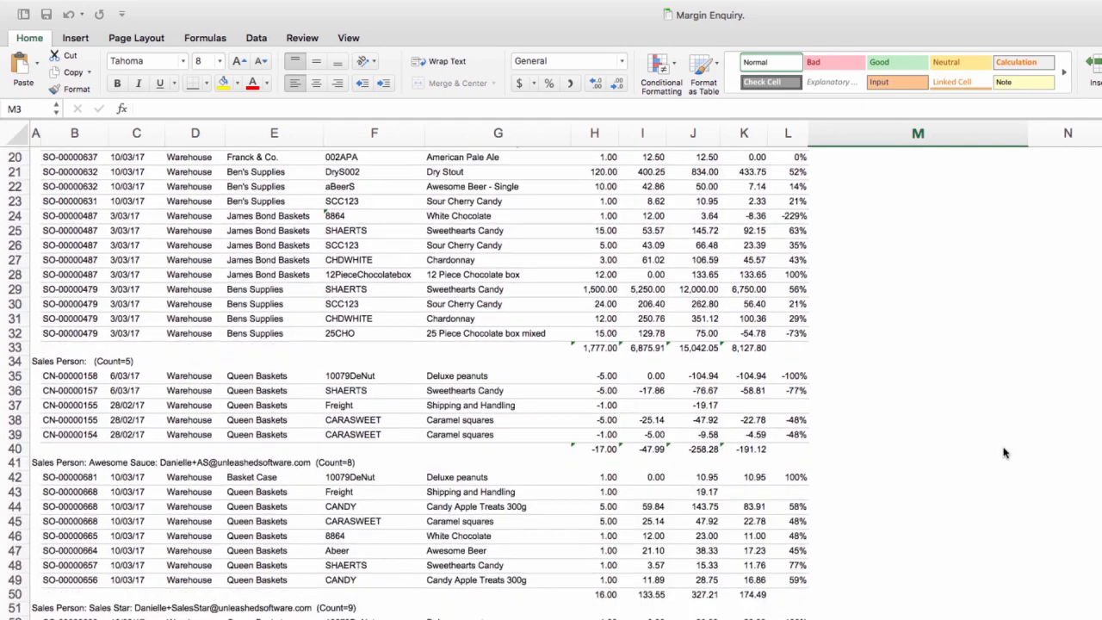
pyautogui.scroll(-3)
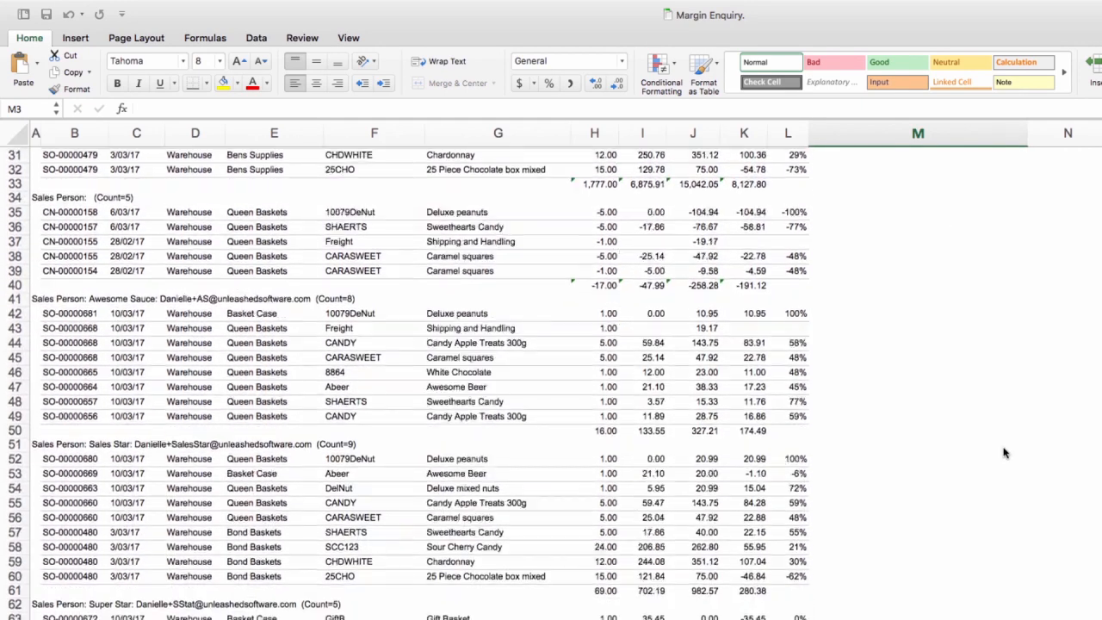
pyautogui.scroll(-3)
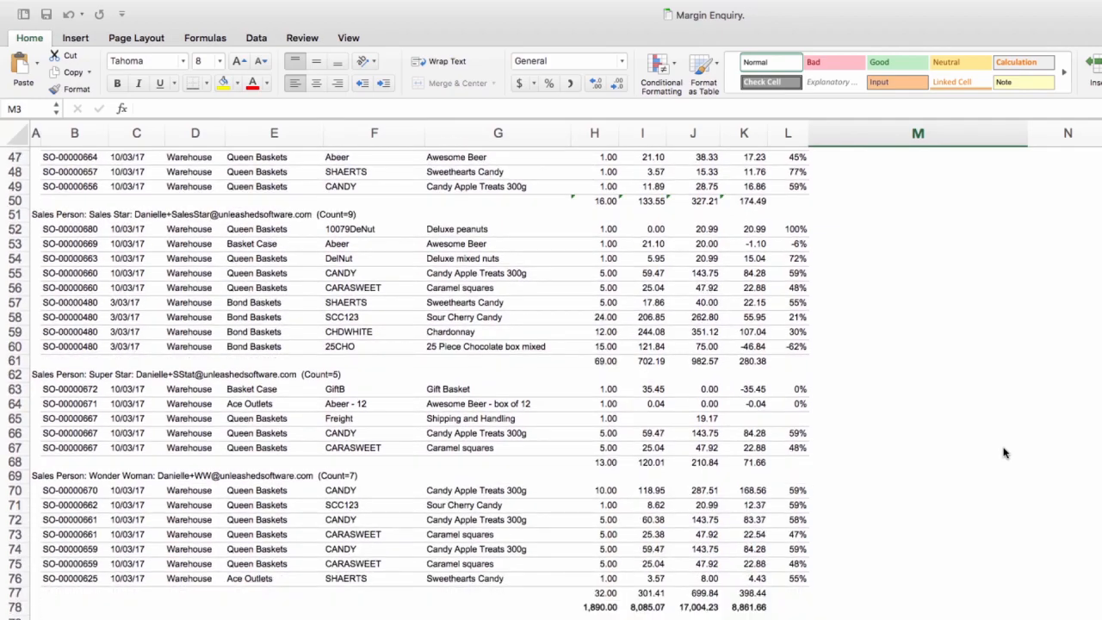